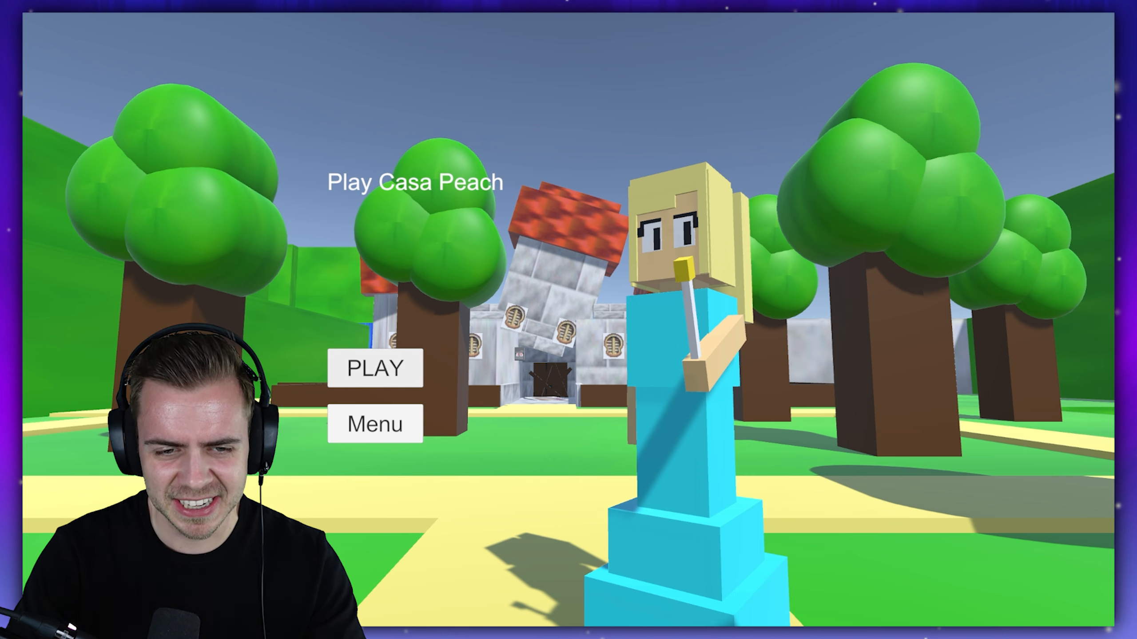
# Step: Start the game from the PLAY button to enter the dark grounds toward Casa Mario
pyautogui.click(374, 367)
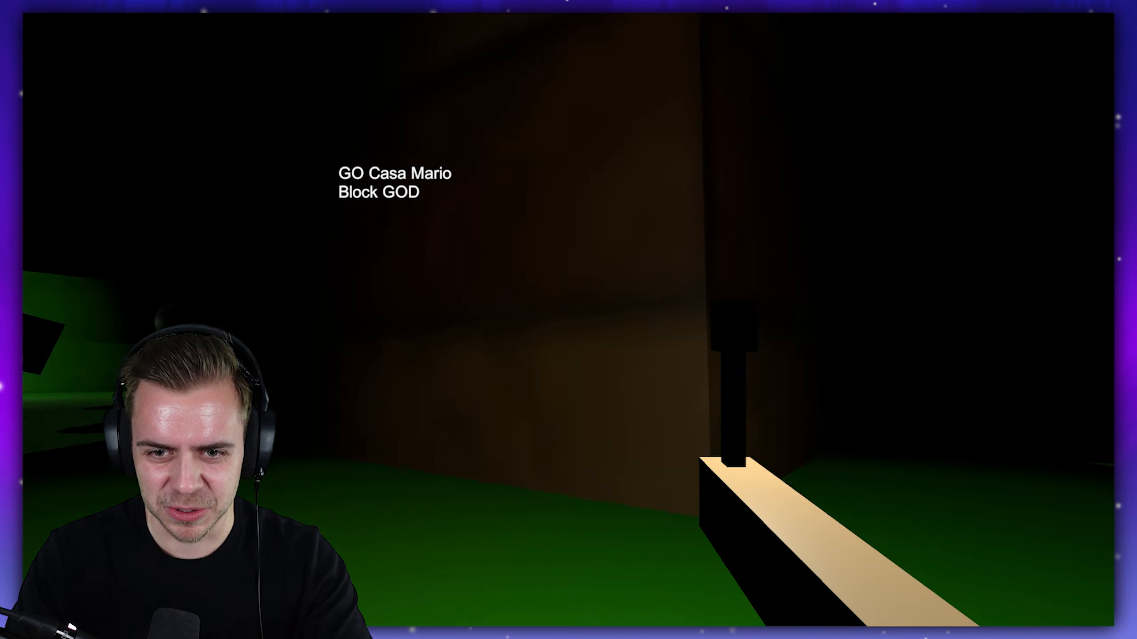
pyautogui.press('w')
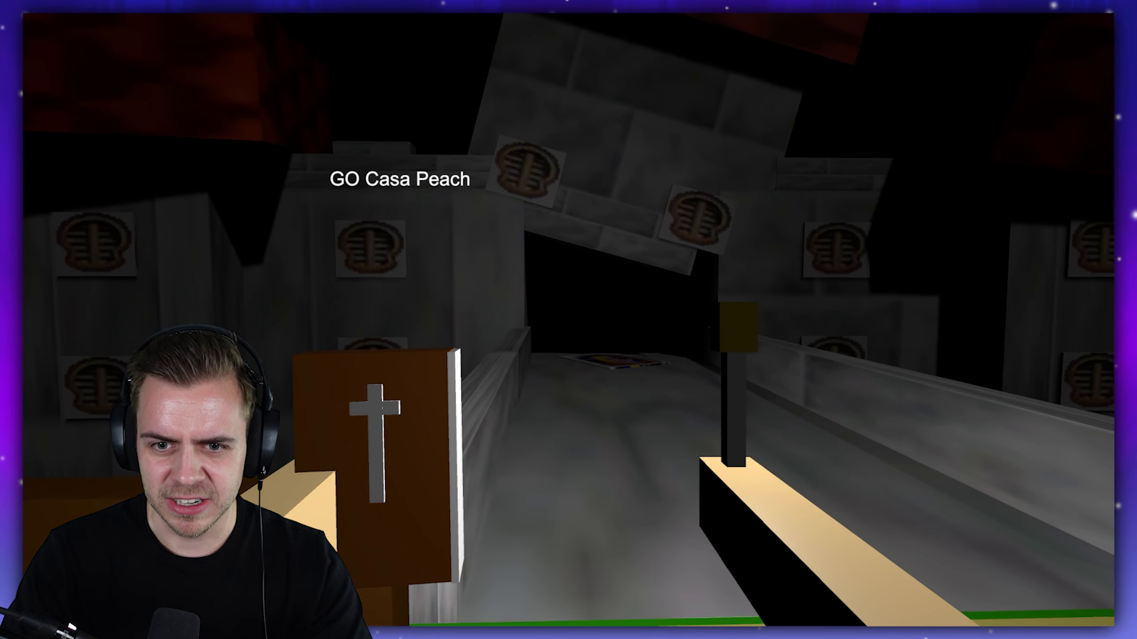
pyautogui.moveTo(568, 320)
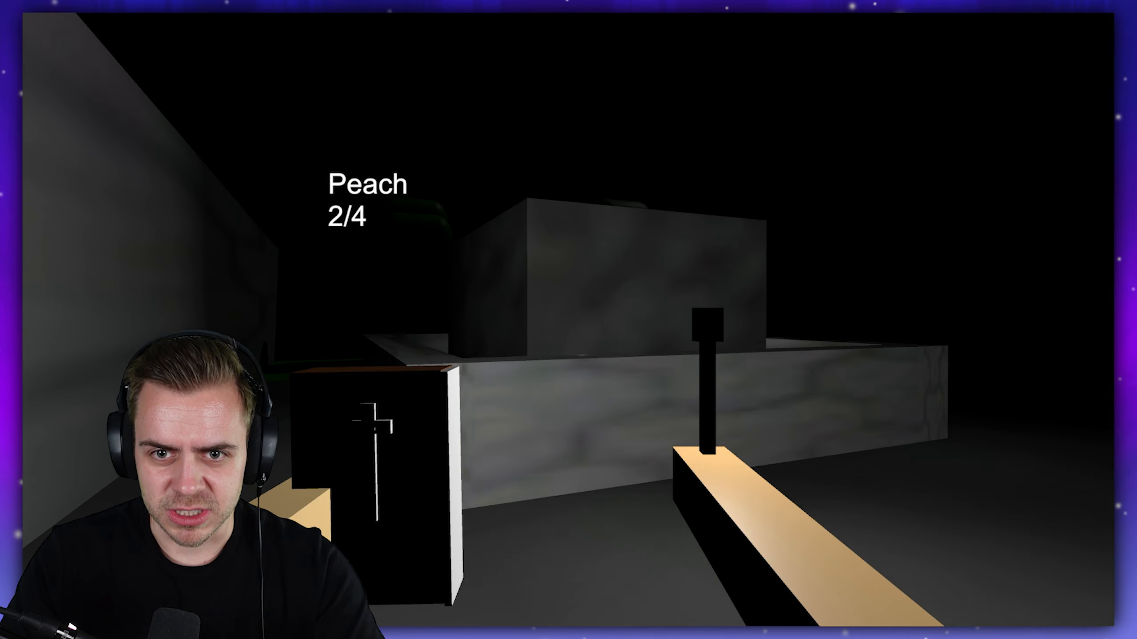
pyautogui.moveTo(568, 320)
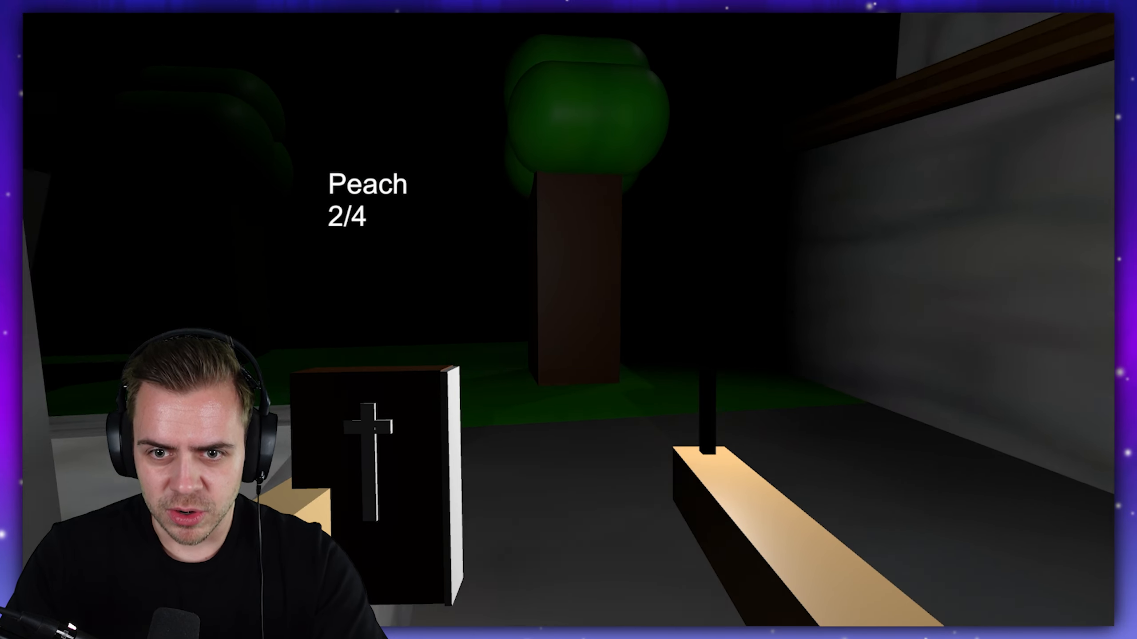